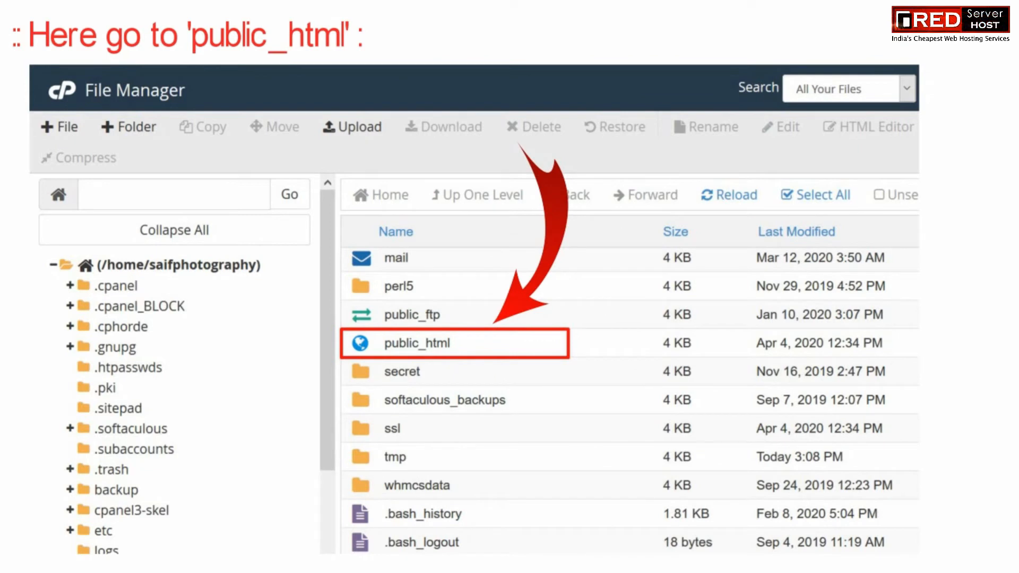
- Navigate public_html > site folder > wp-admin > images and bring up actions for wordpress-logo.svg
{"action": "double_click", "coordinate": [416, 343]}
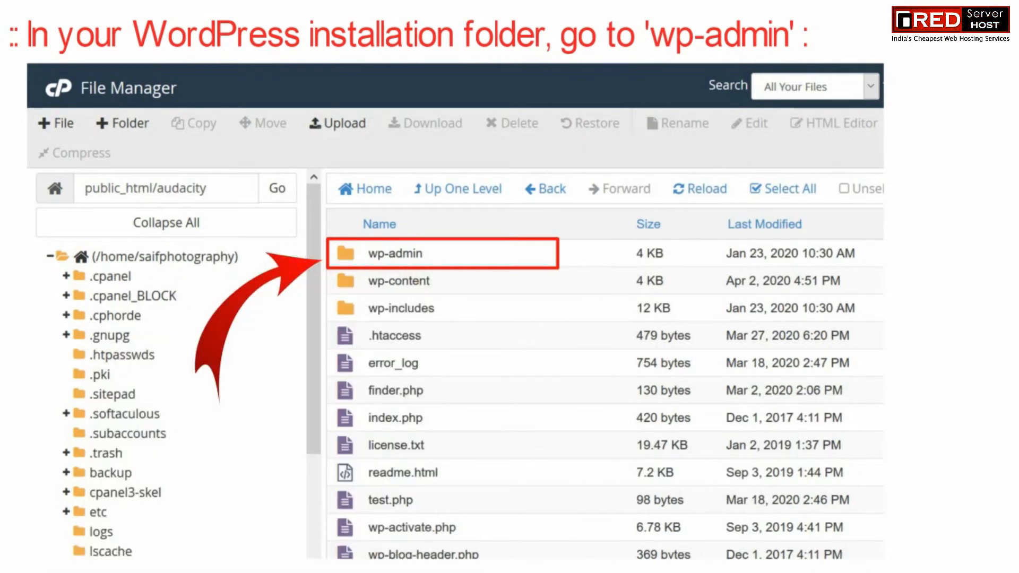
{"action": "double_click", "coordinate": [393, 252]}
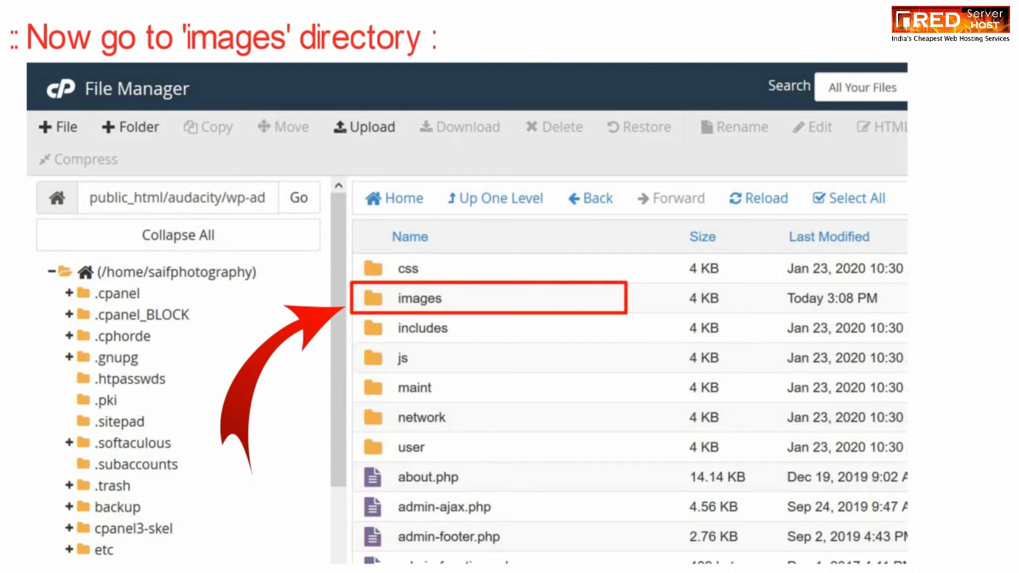
{"action": "double_click", "coordinate": [419, 297]}
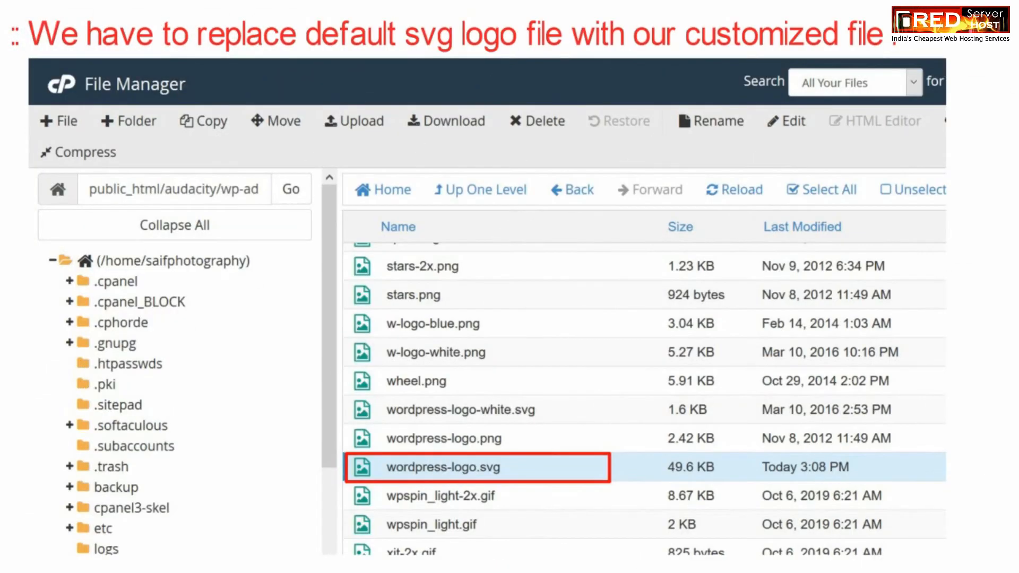
{"action": "right_click", "coordinate": [444, 467]}
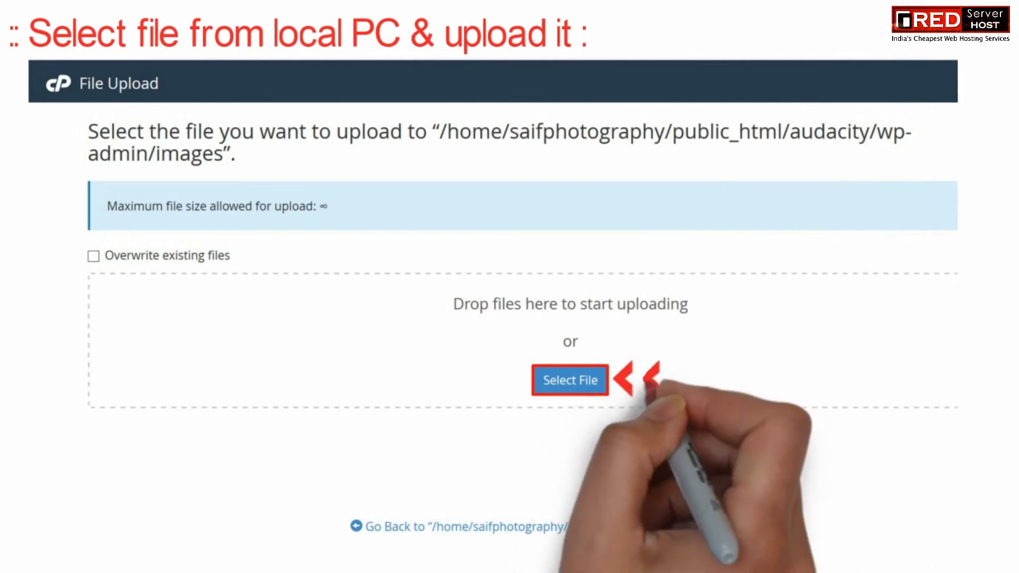
{"action": "left_click", "coordinate": [570, 380]}
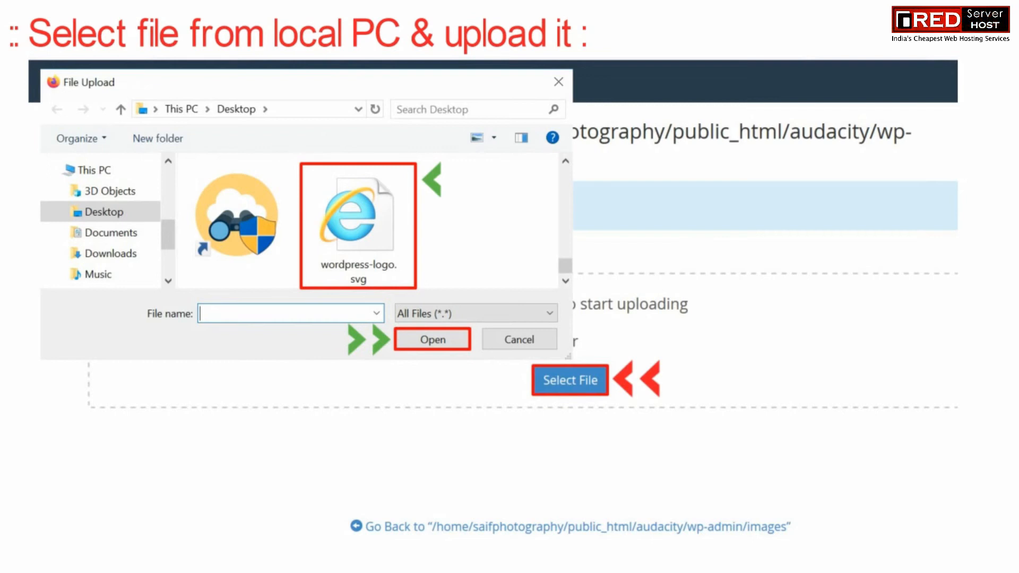
{"action": "left_click", "coordinate": [432, 339]}
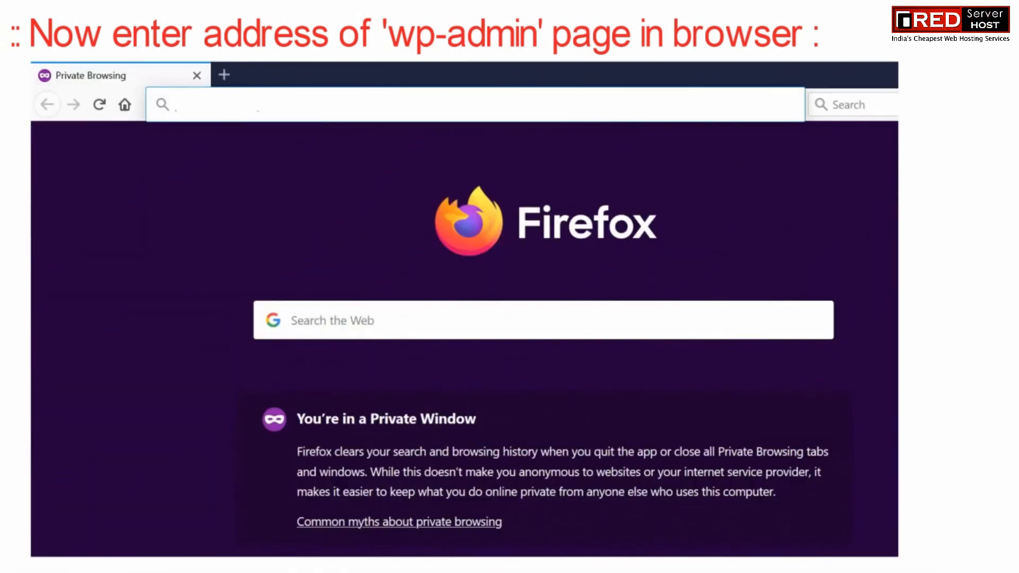
{"action": "type", "text": "https://saifphotography.tk/audacity/admin"}
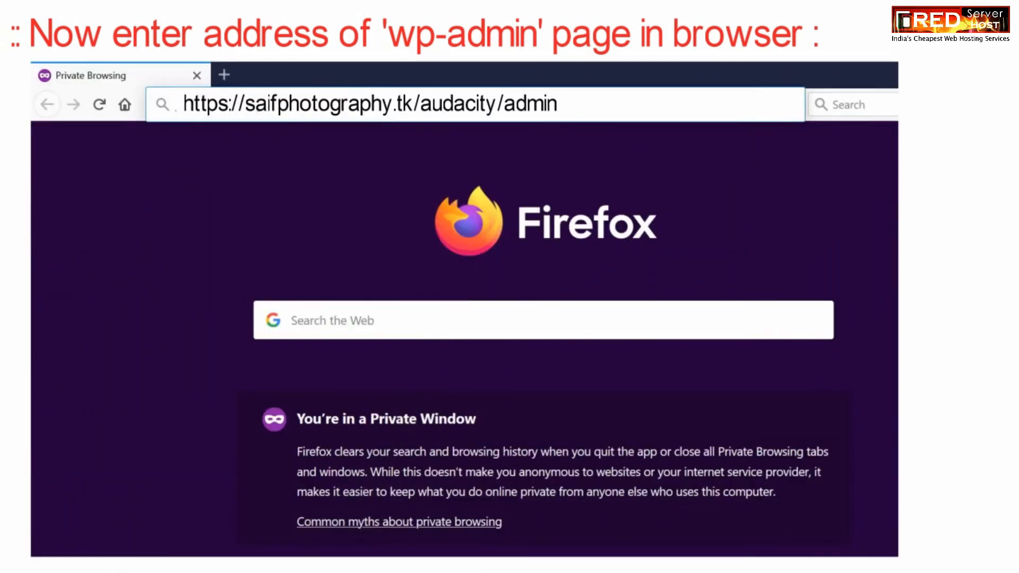